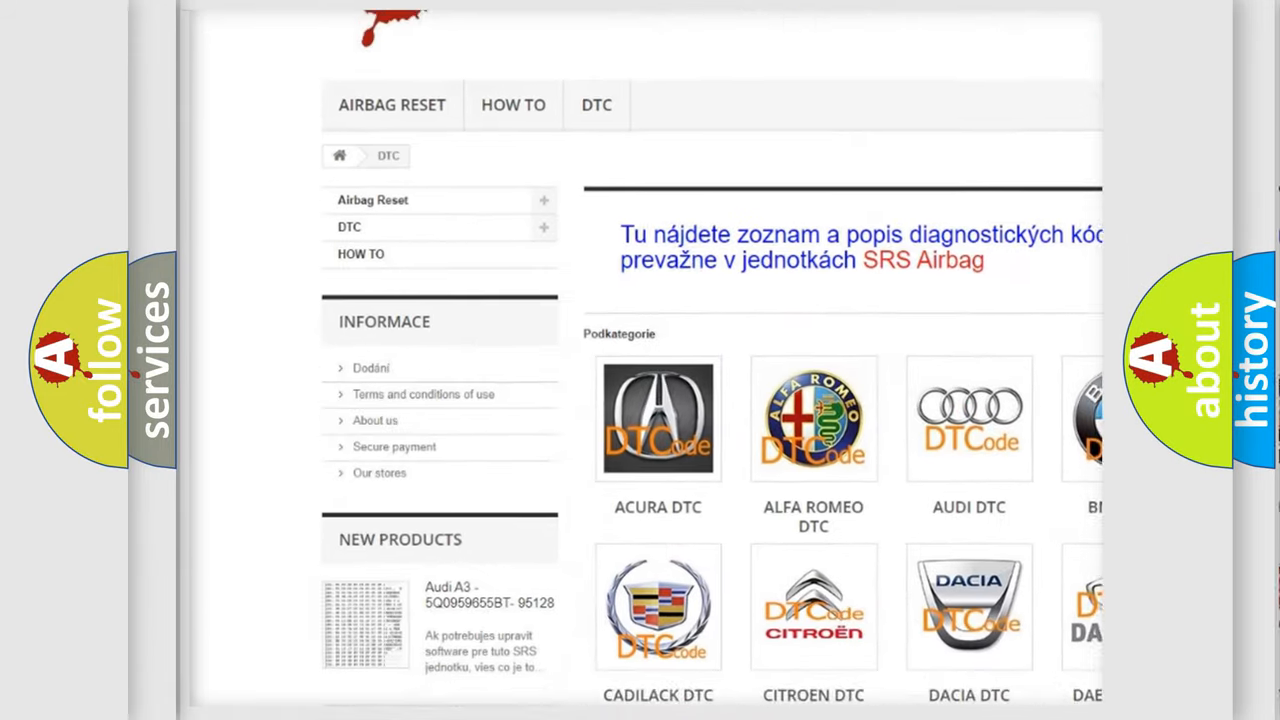
{"action": "scroll", "scroll_direction": "down", "scroll_amount": 3}
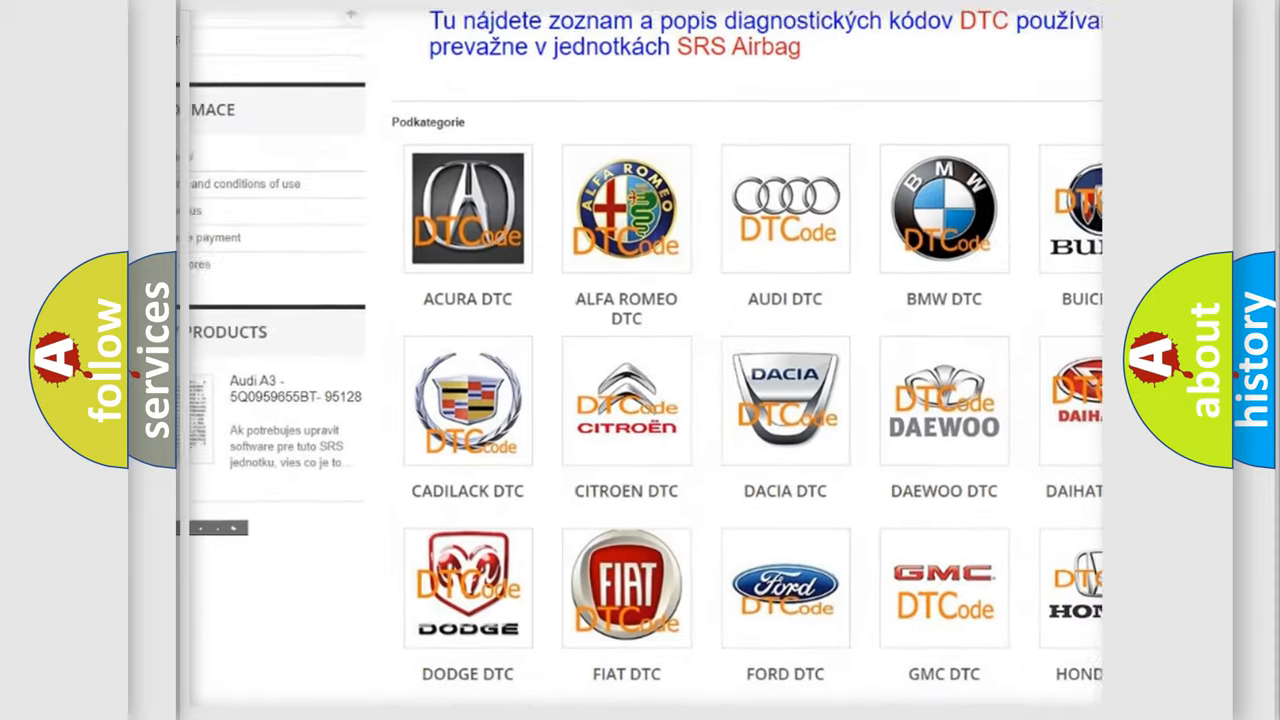
{"action": "scroll", "scroll_direction": "down", "scroll_amount": 3}
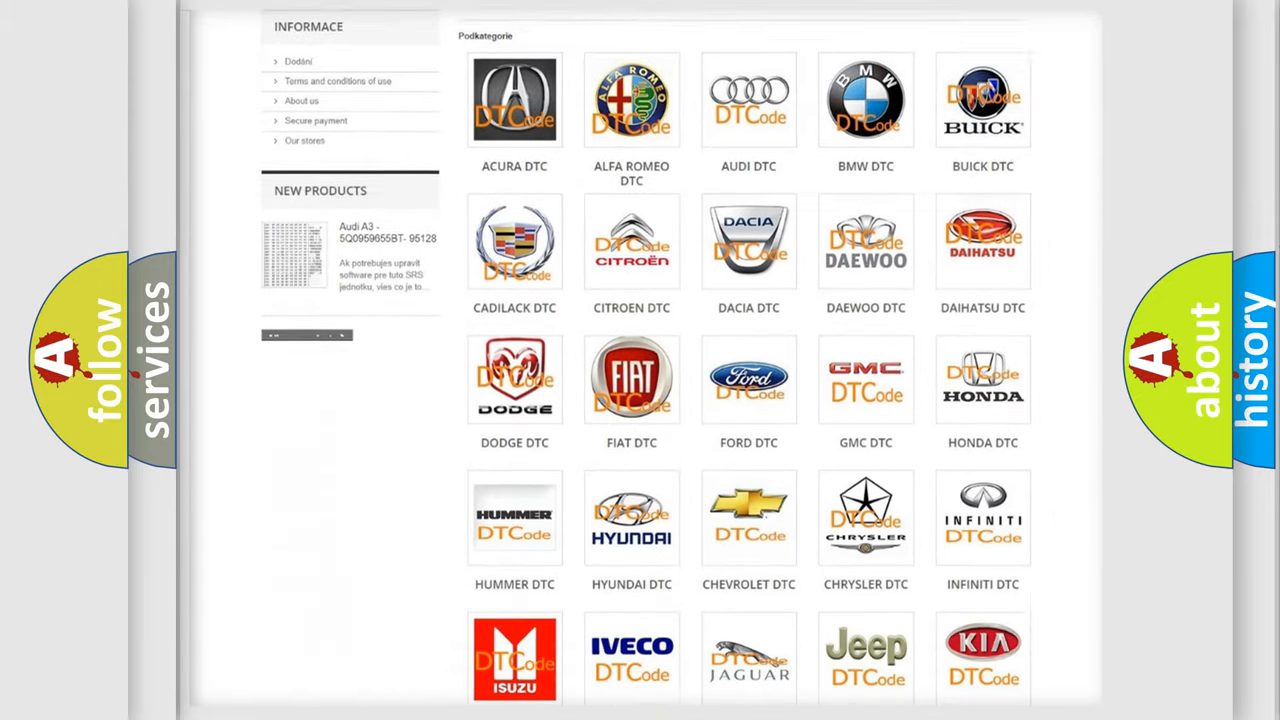
{"action": "scroll", "scroll_direction": "down", "scroll_amount": 3}
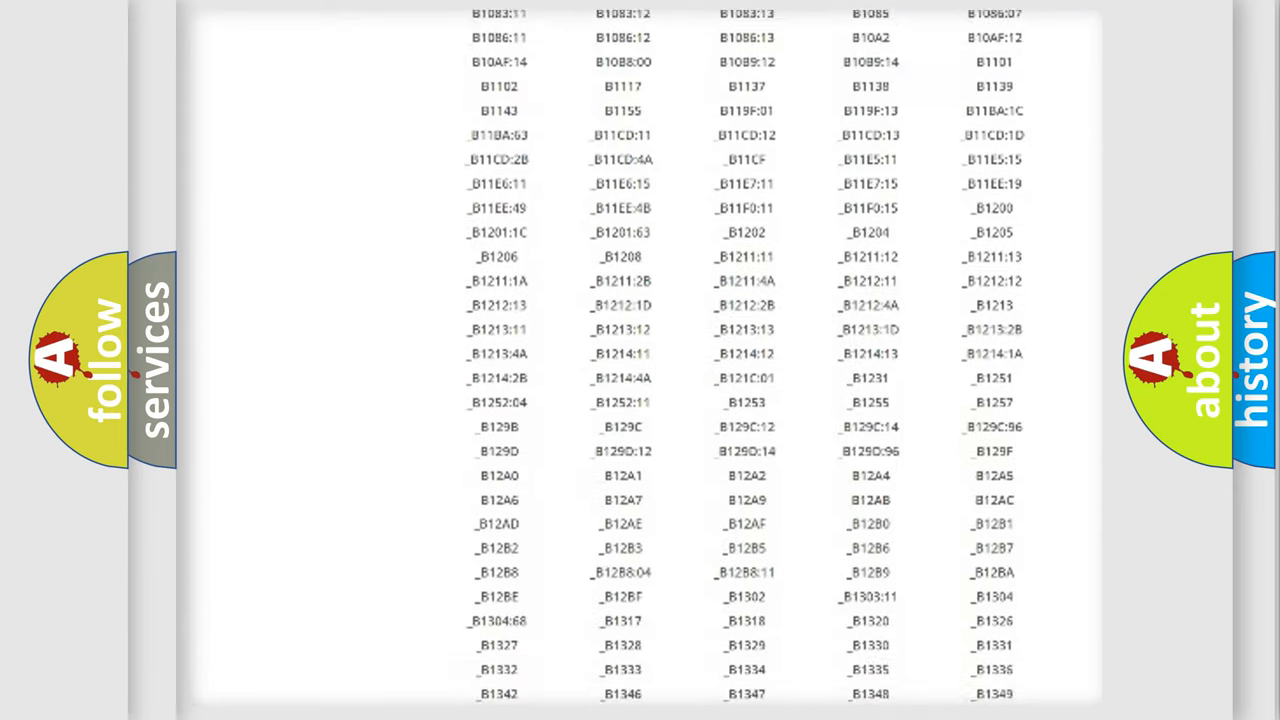
{"action": "scroll", "scroll_direction": "down", "scroll_amount": 3}
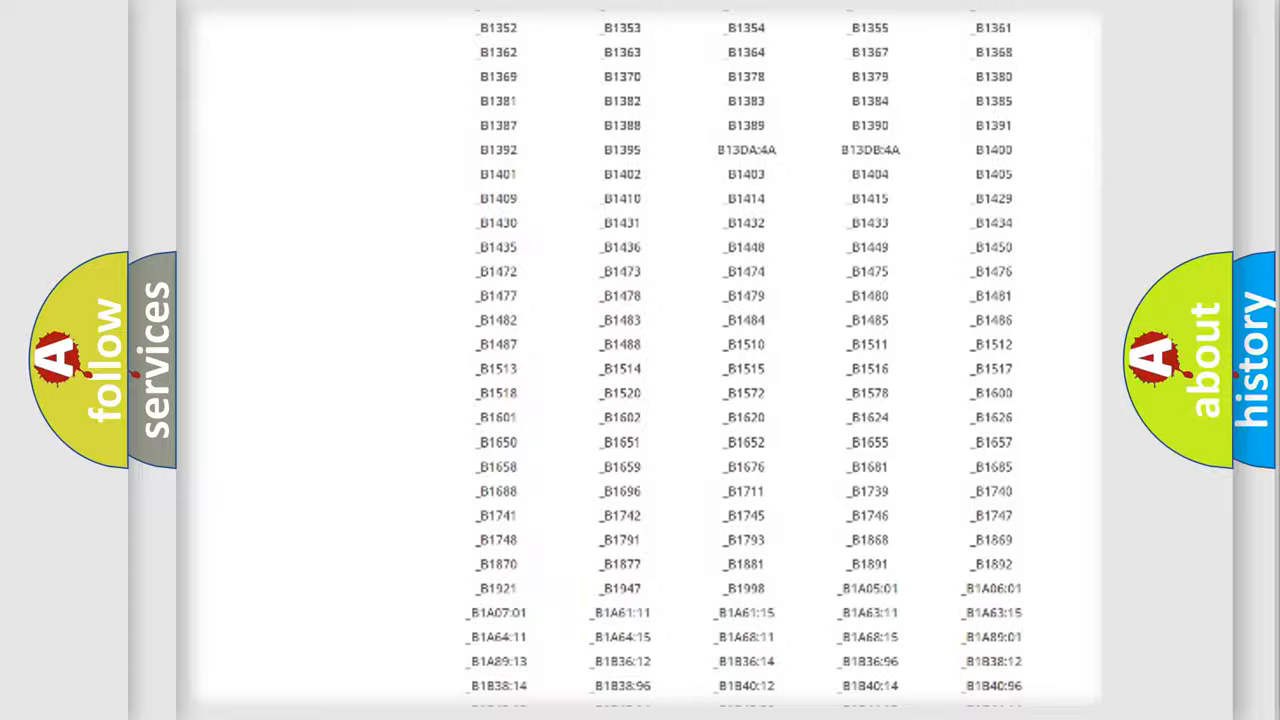